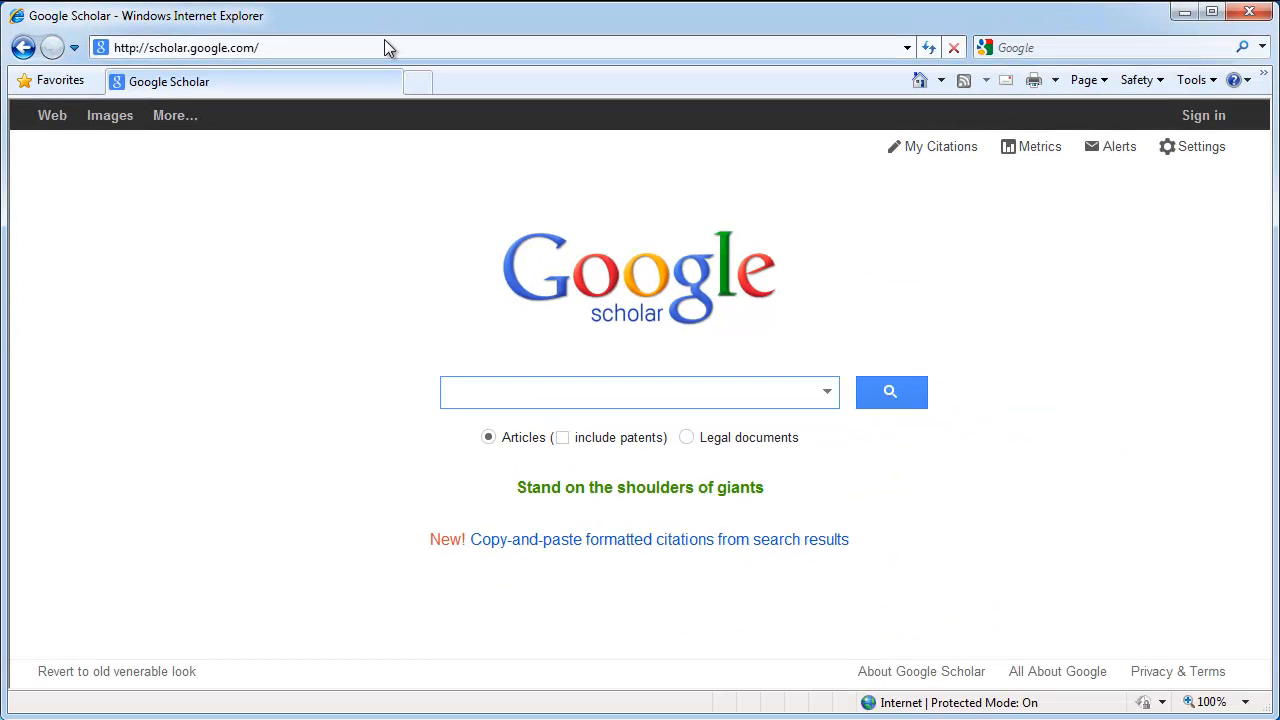
Search library links for 'csun' and check CSU, Northridge – SFX Find It at CSUN.
{"action": "left_click", "coordinate": [630, 391]}
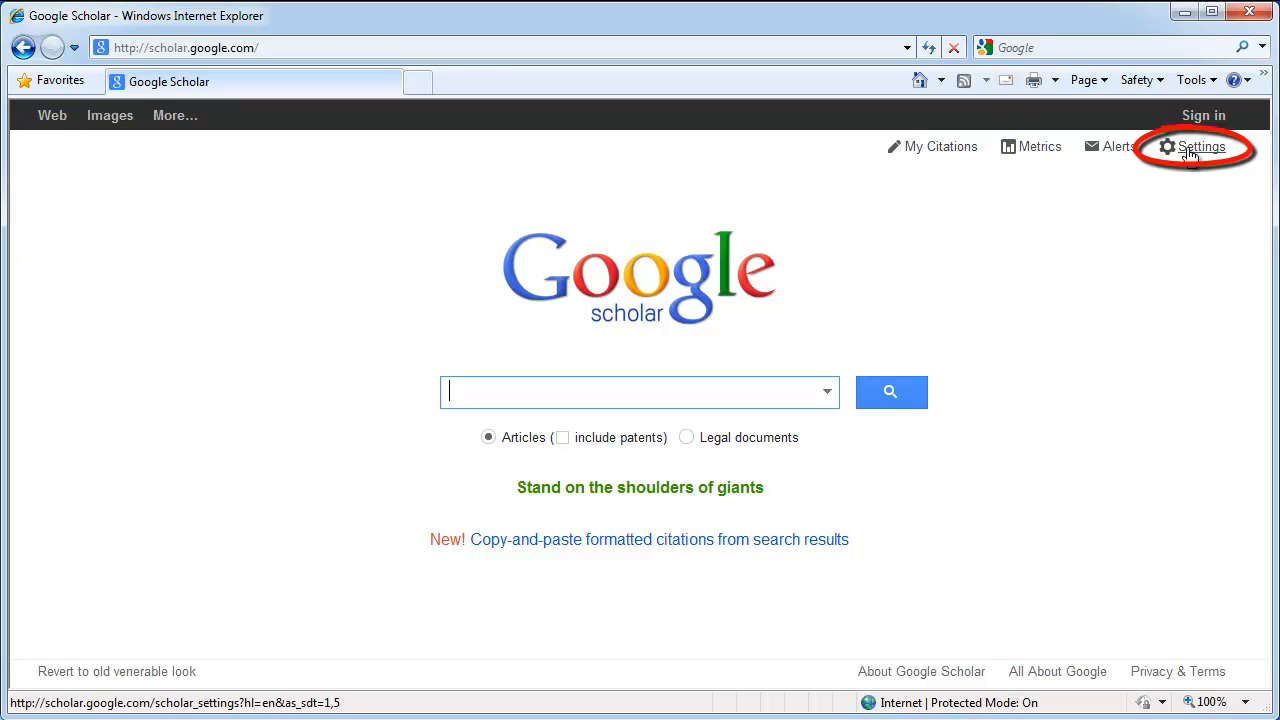
{"action": "left_click", "coordinate": [1201, 147]}
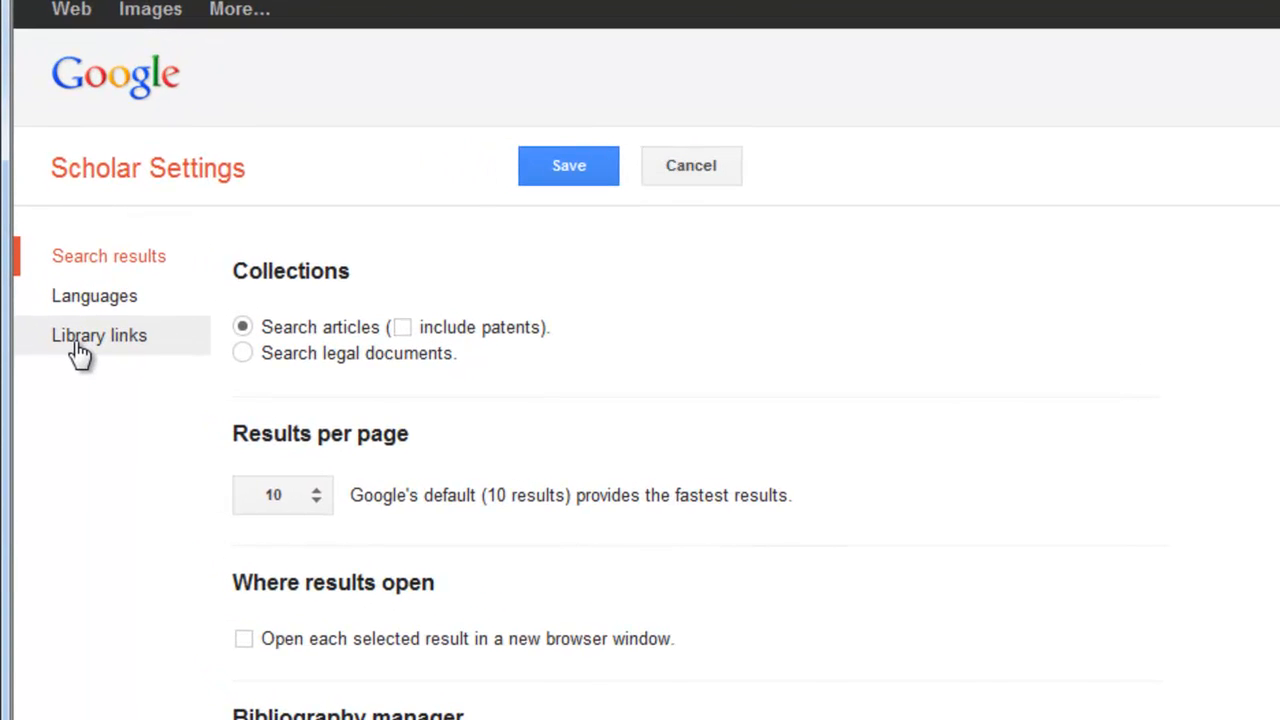
{"action": "left_click", "coordinate": [99, 335]}
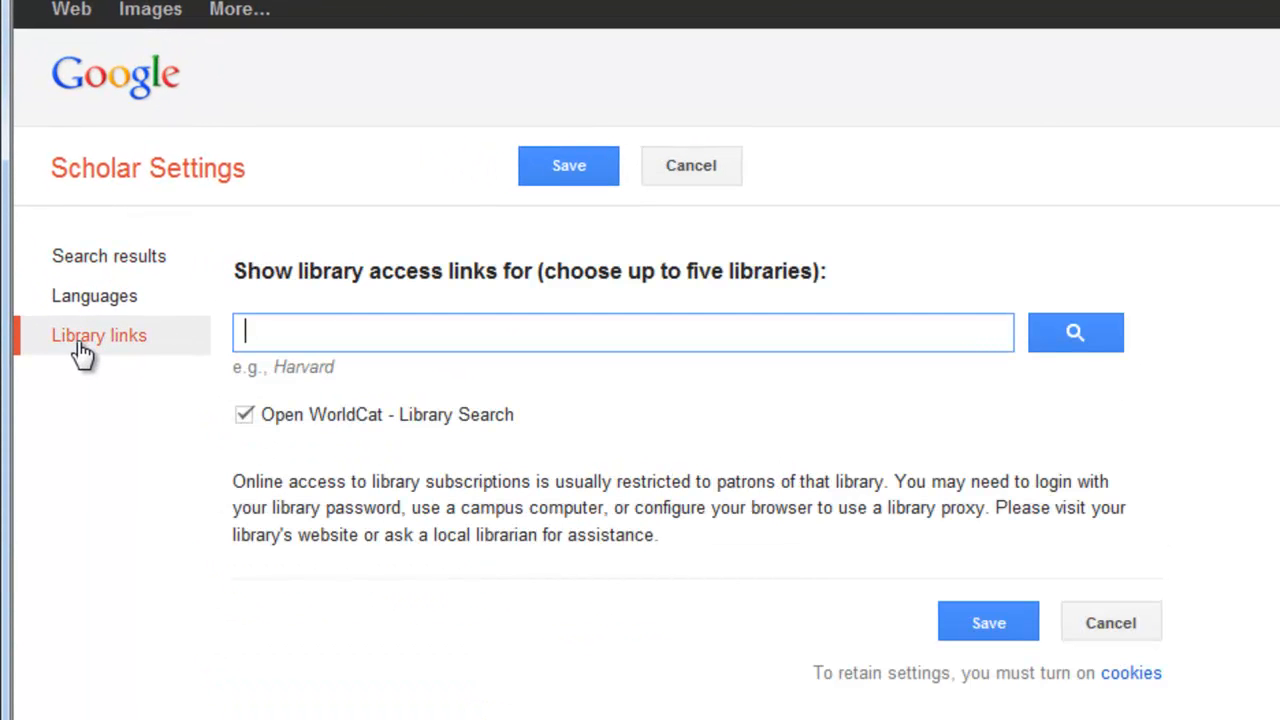
{"action": "type", "text": "csun"}
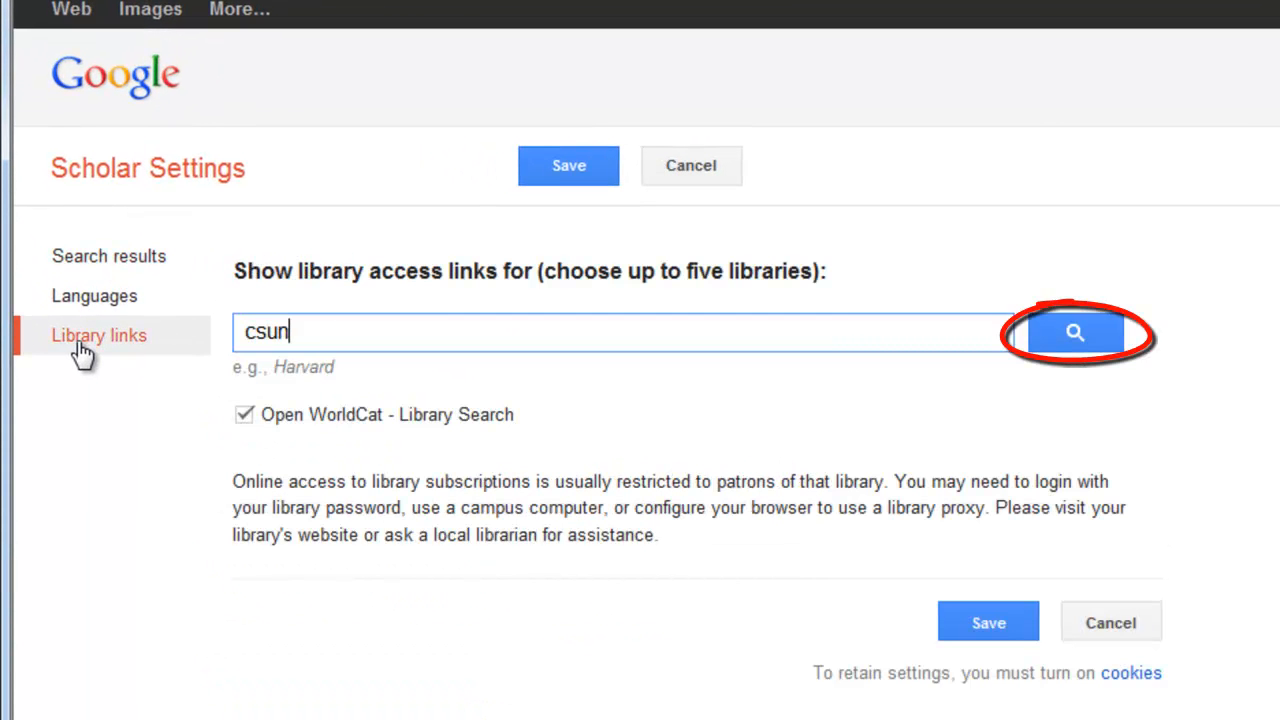
{"action": "left_click", "coordinate": [1075, 332]}
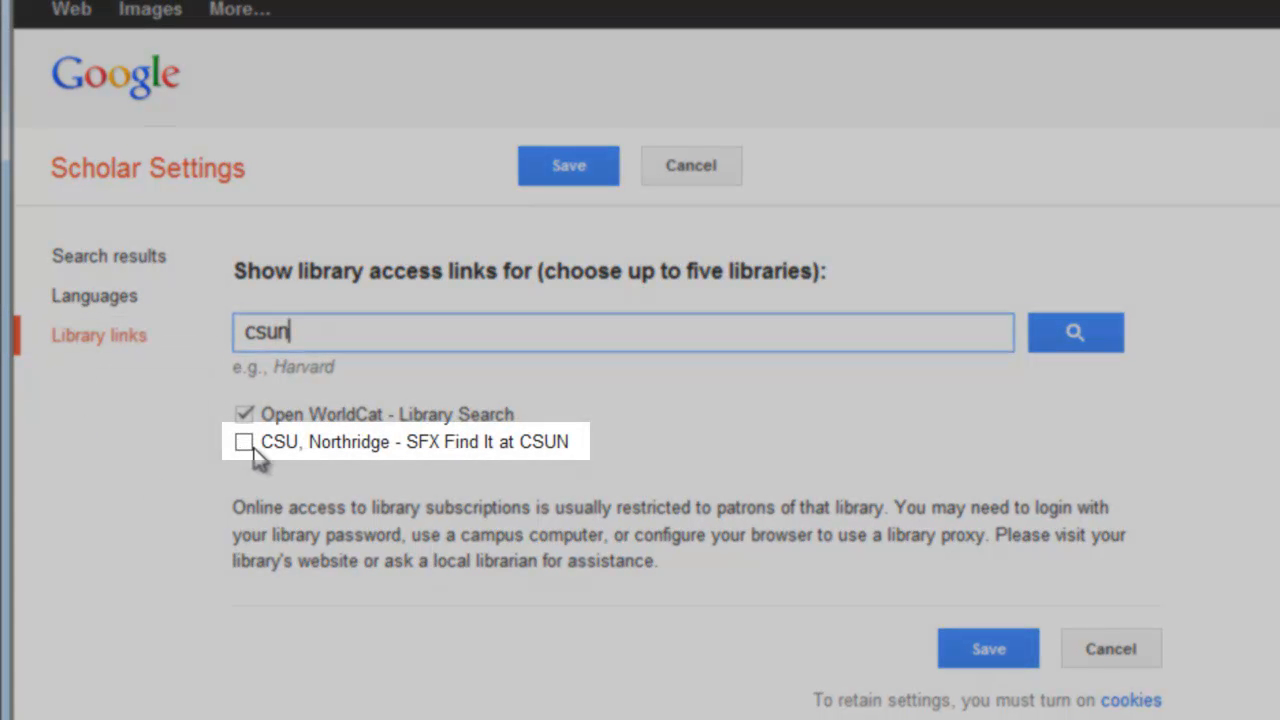
{"action": "left_click", "coordinate": [244, 441]}
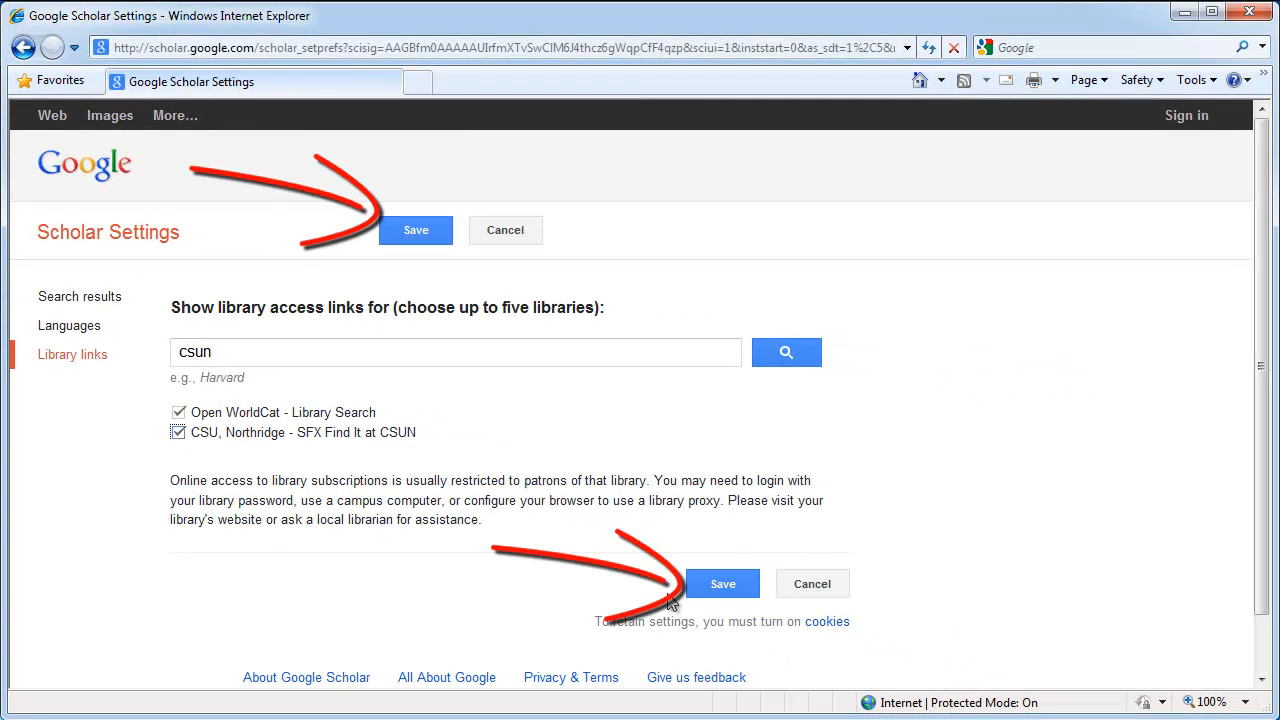
Save settings, search 'climate change and drinking water', and open the Delpla article's CSUN link.
{"action": "left_click", "coordinate": [722, 583]}
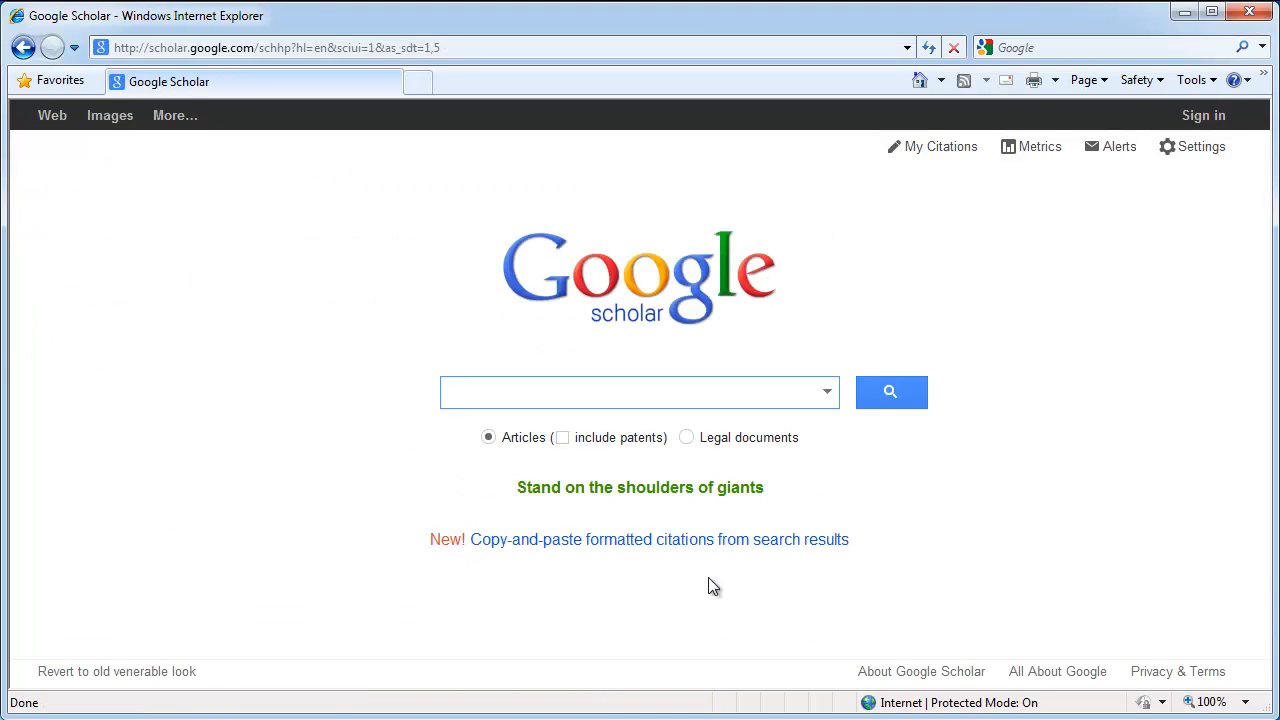
{"action": "left_click", "coordinate": [630, 391]}
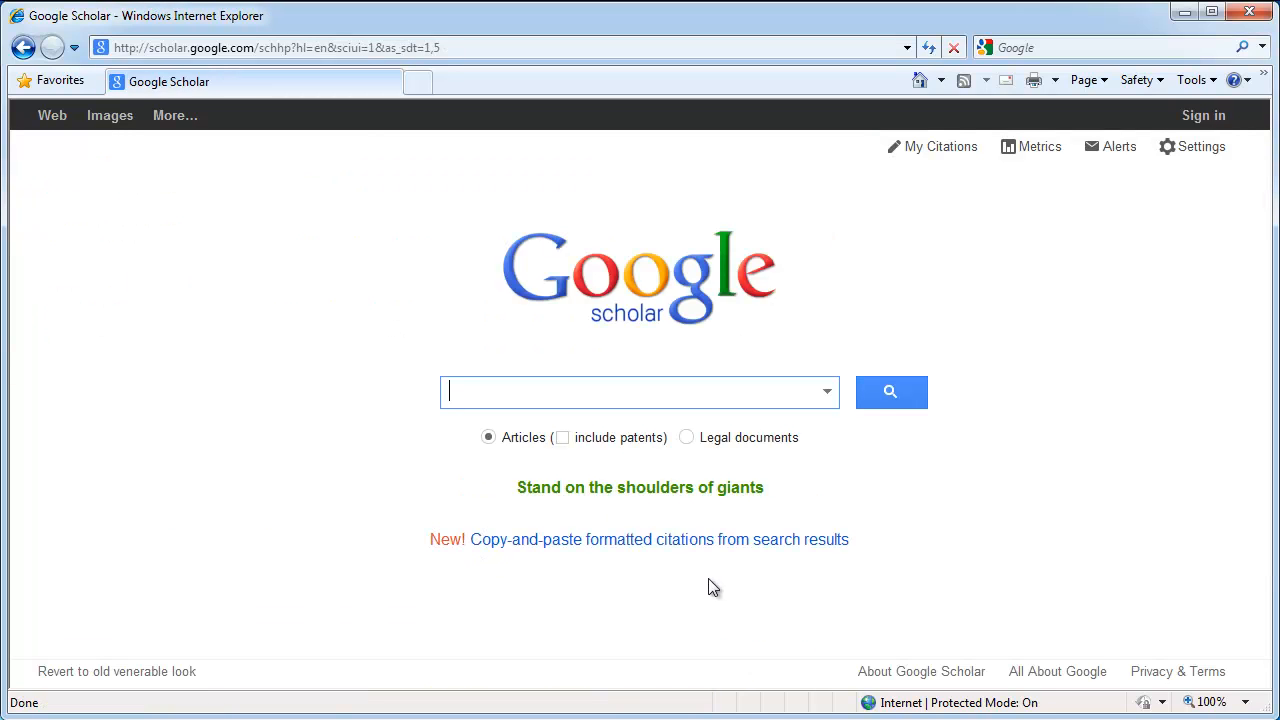
{"action": "type", "text": "clima"}
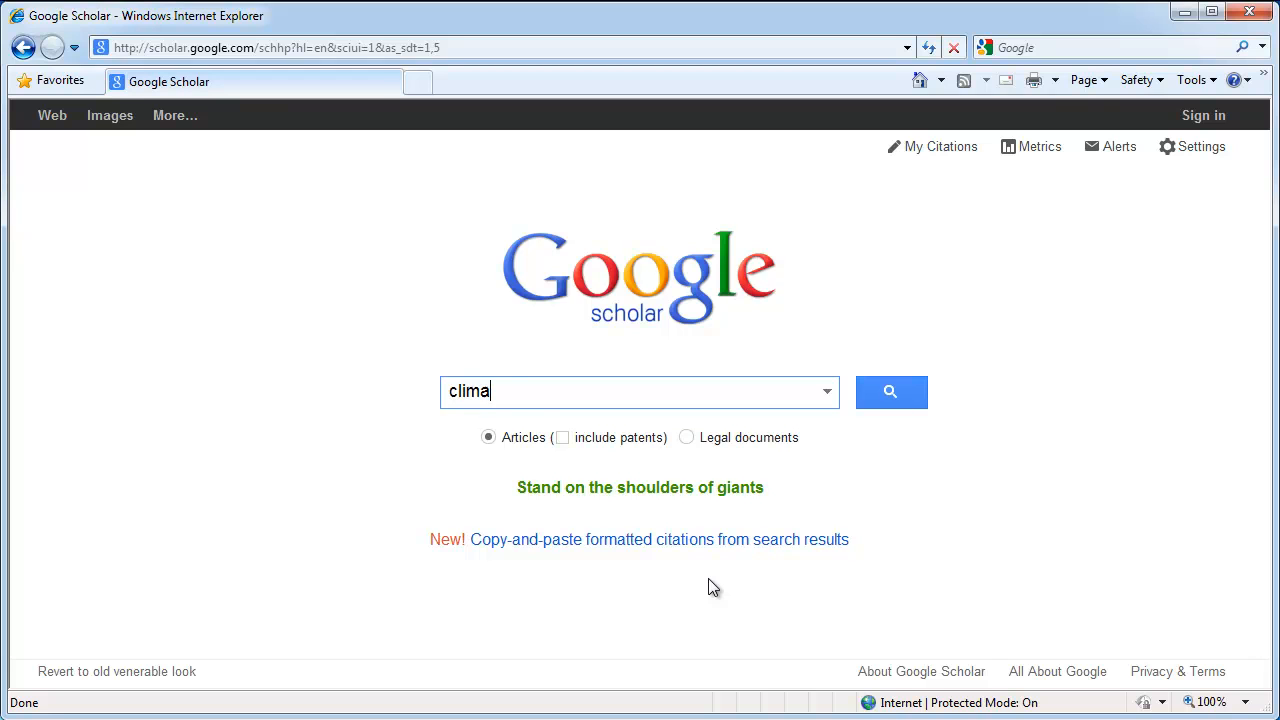
{"action": "type", "text": "te change and drinking water"}
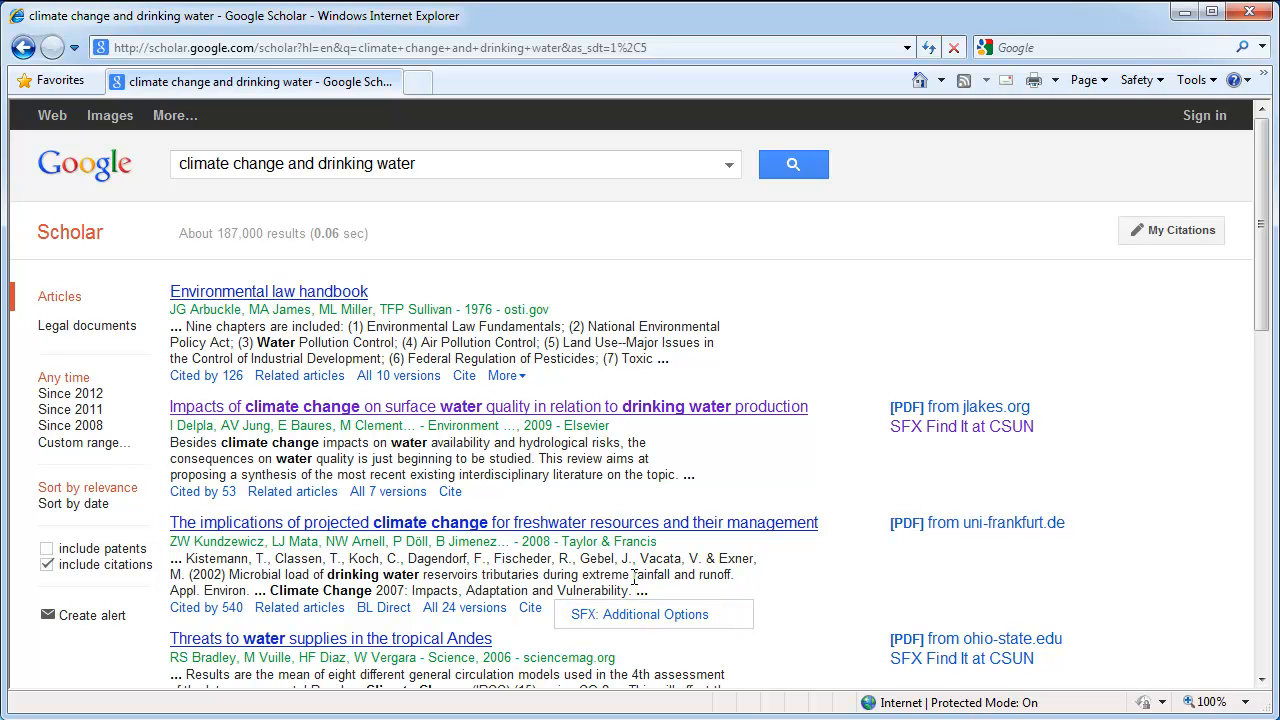
{"action": "mouse_move", "coordinate": [935, 426]}
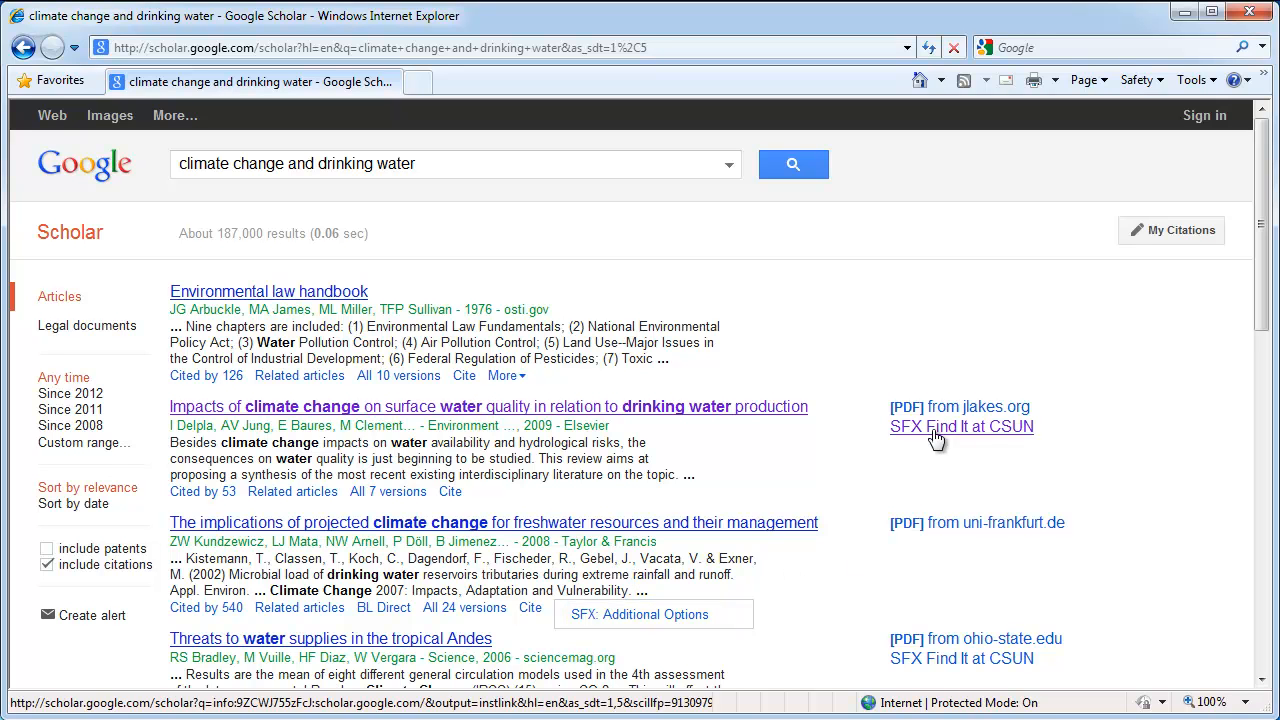
{"action": "left_click", "coordinate": [961, 426]}
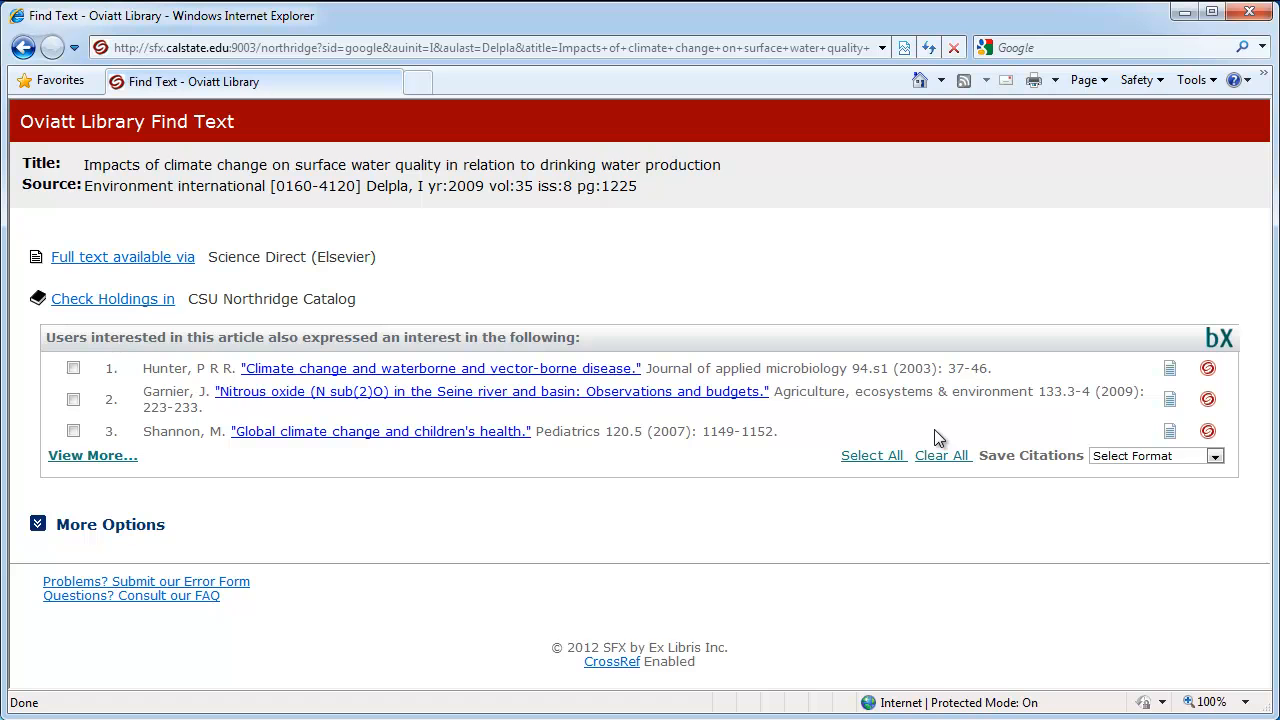
Open the related Hunter article on waterborne and vector-borne disease from the Find Text page.
{"action": "left_click", "coordinate": [439, 367]}
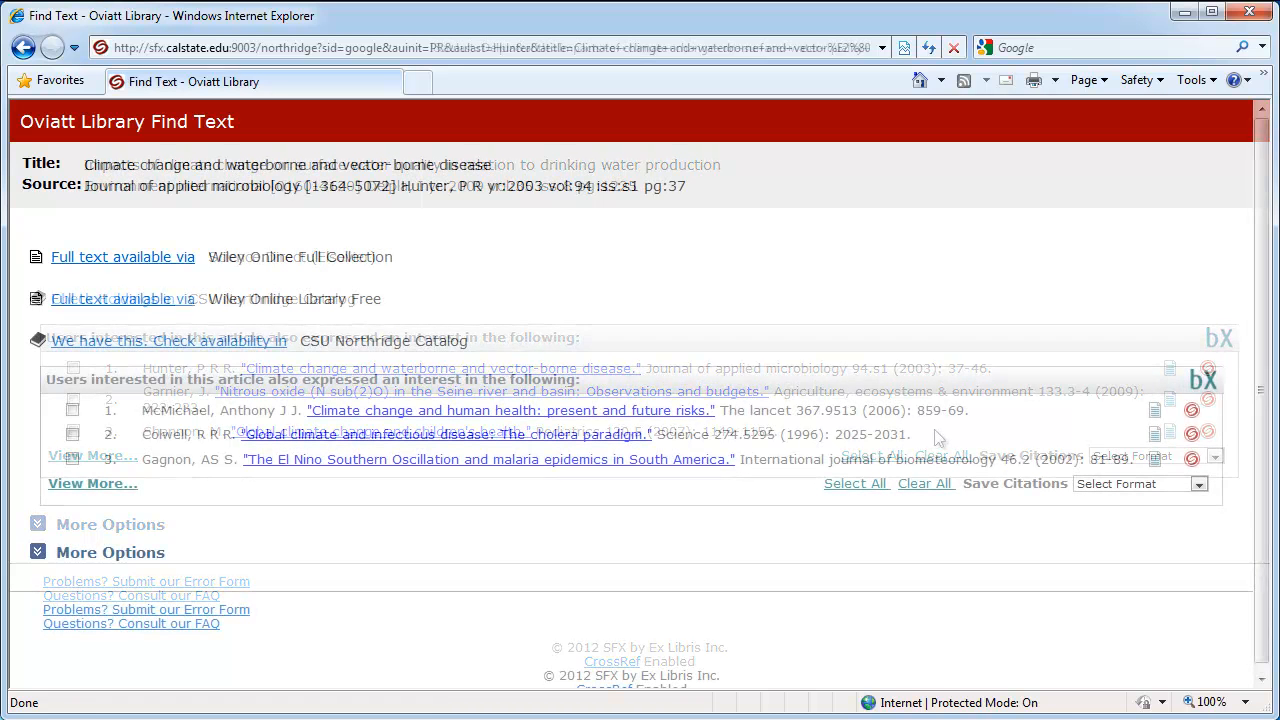